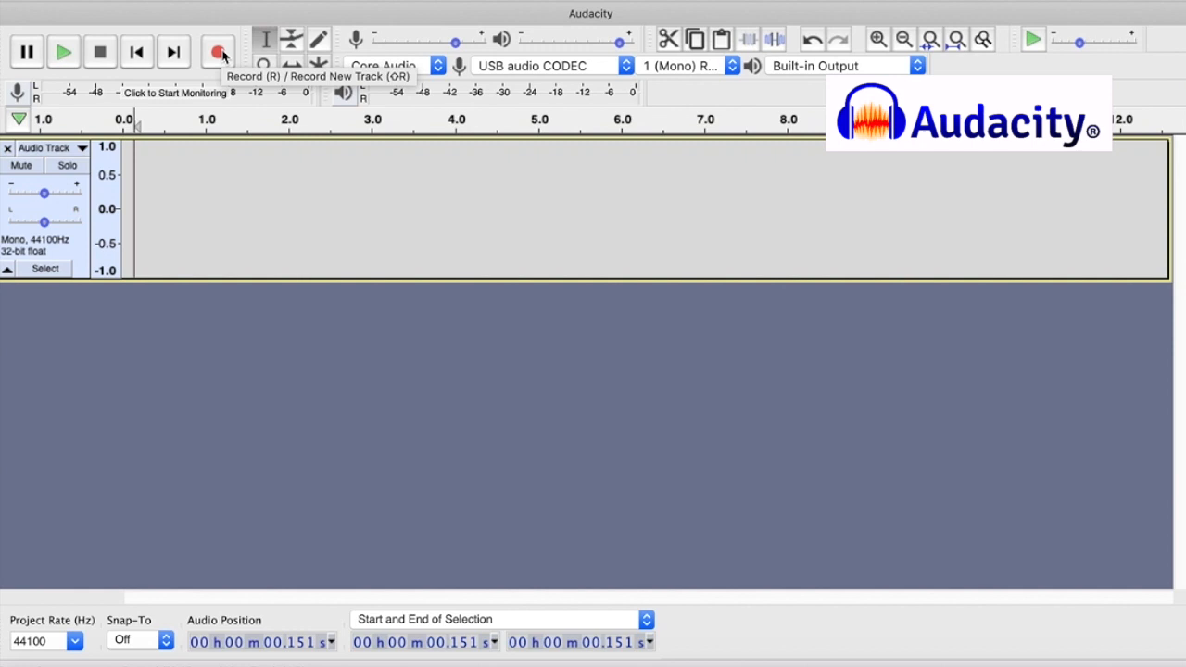
Step: Record the roughly twelve-second narration clip, with its pauses, into the empty track
left_click(218, 52)
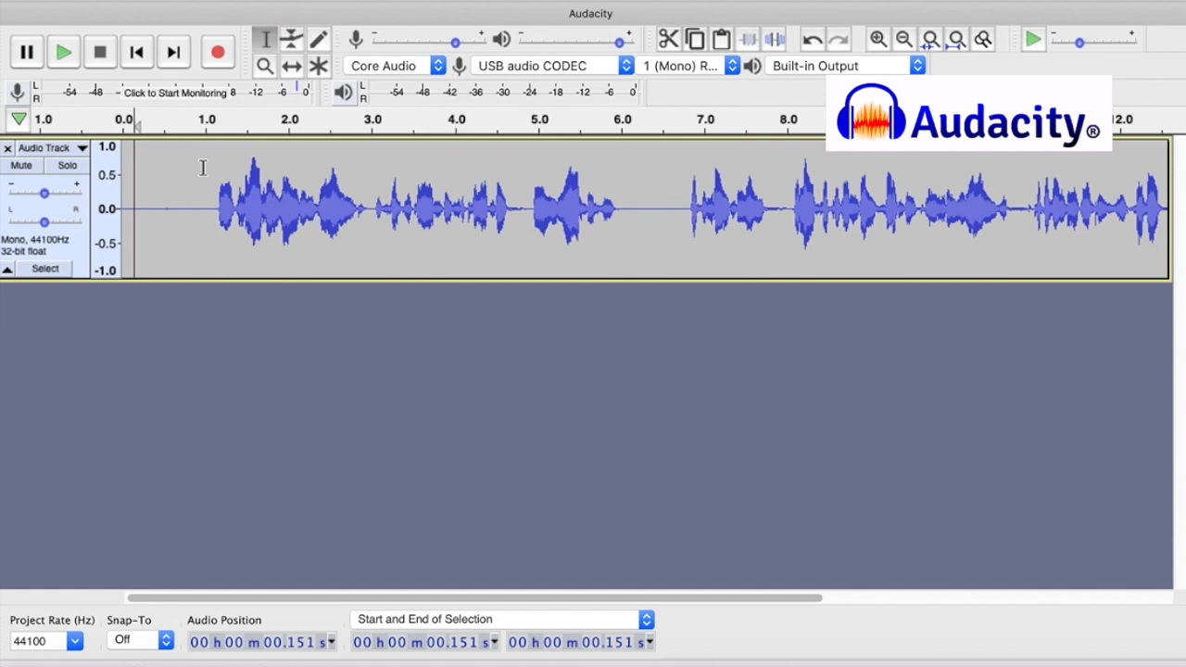
Step: Mute the recorded narration track and add an empty mono track below it
left_click(63, 52)
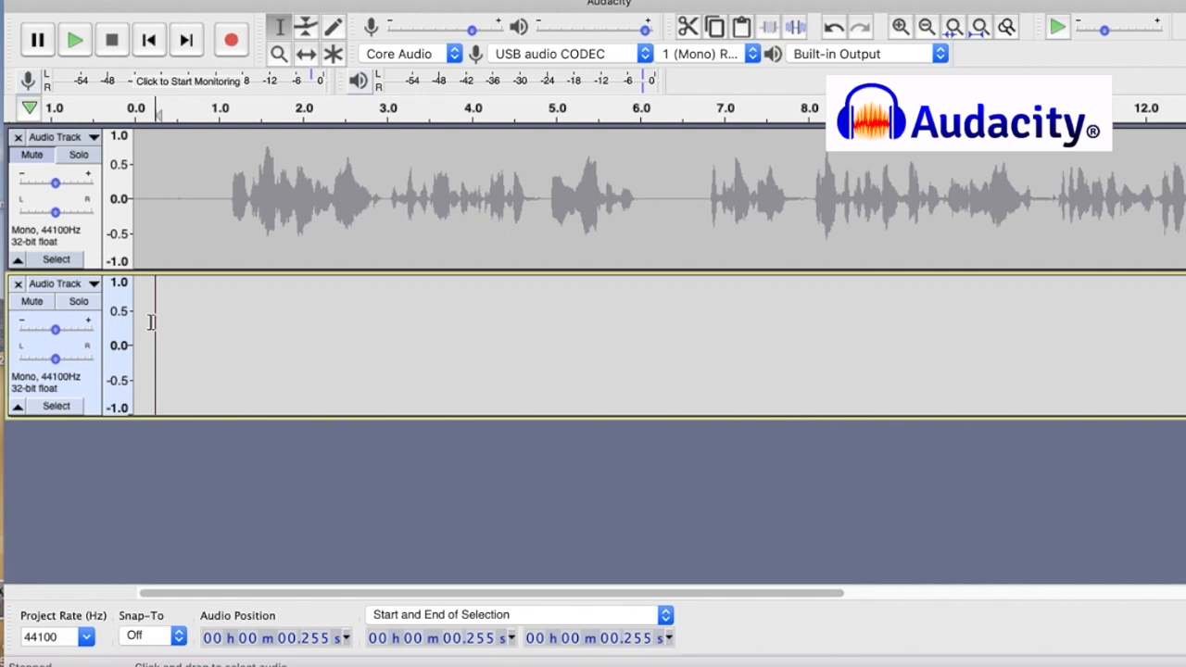
Step: Record the roughly nine-second new sentence into the second track, then play it back
left_click(231, 39)
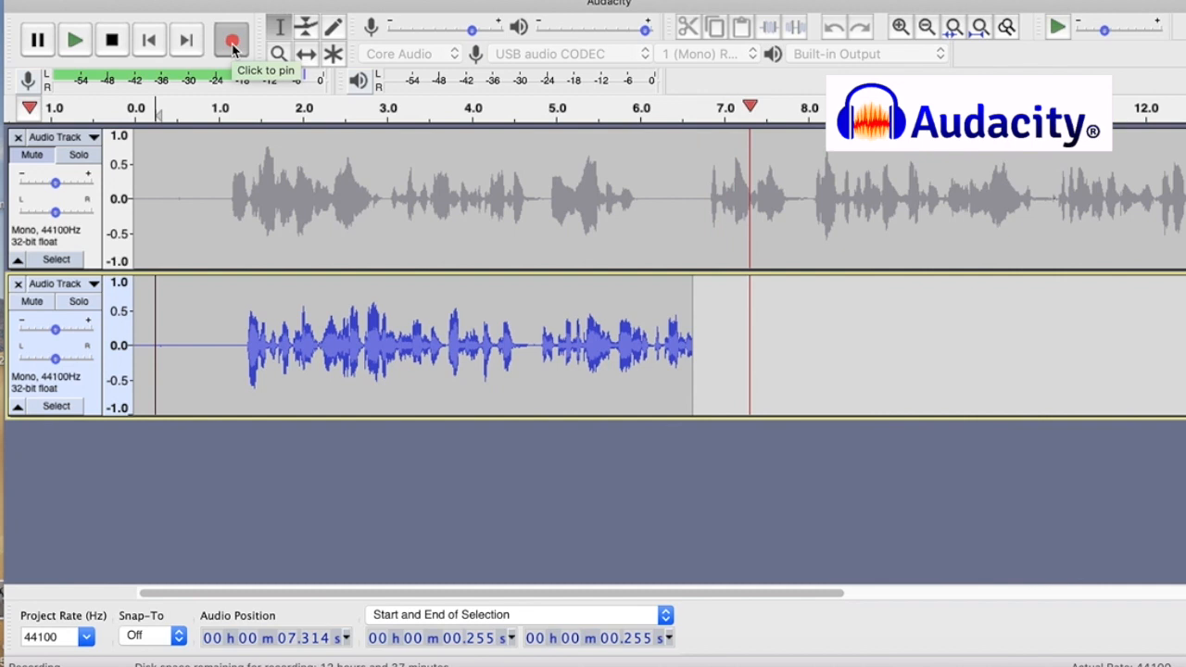
left_click(230, 39)
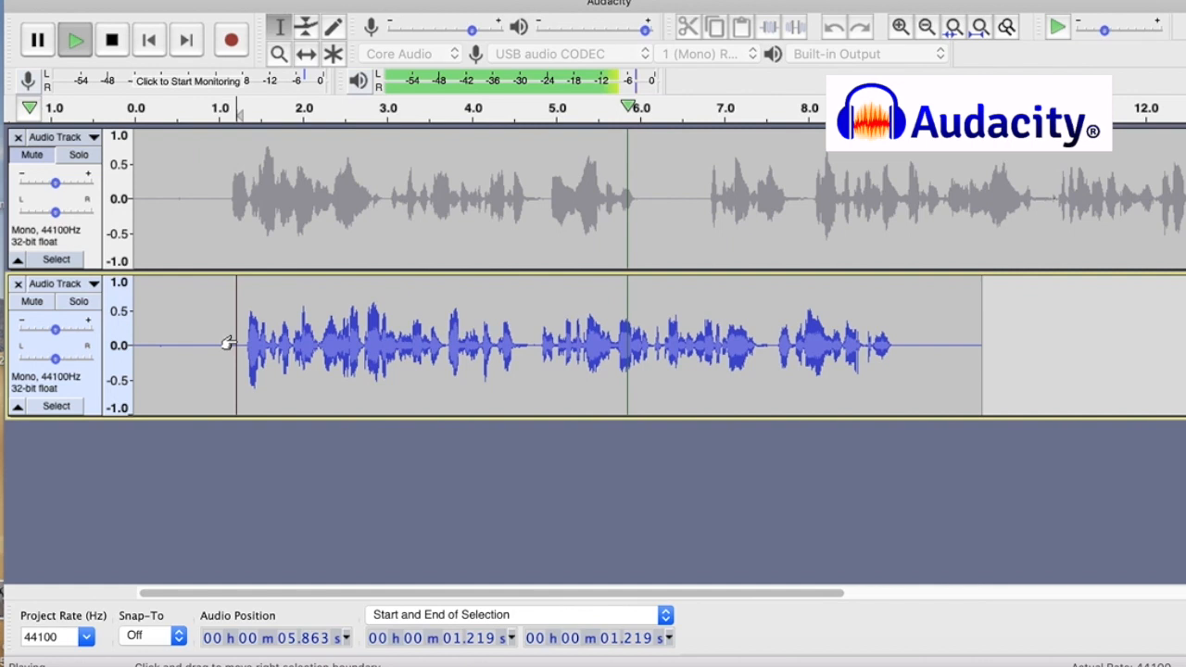
left_click(111, 39)
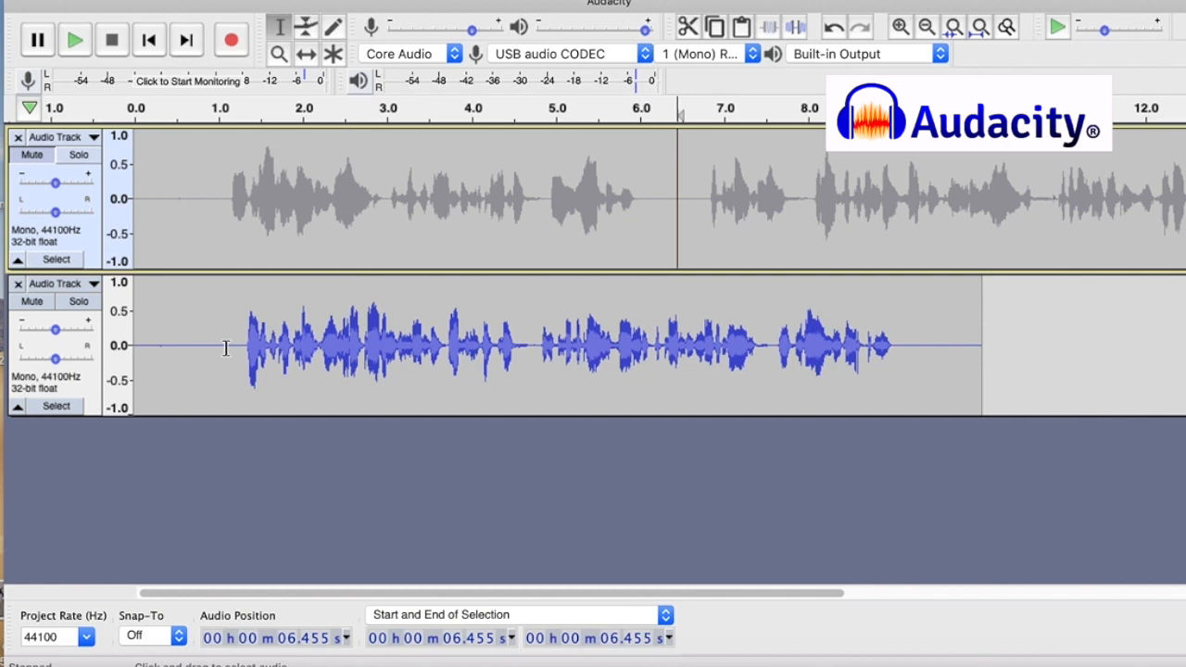
Step: Select the whole new sentence in the second track and cut it out
left_click_drag(241, 347, 913, 347)
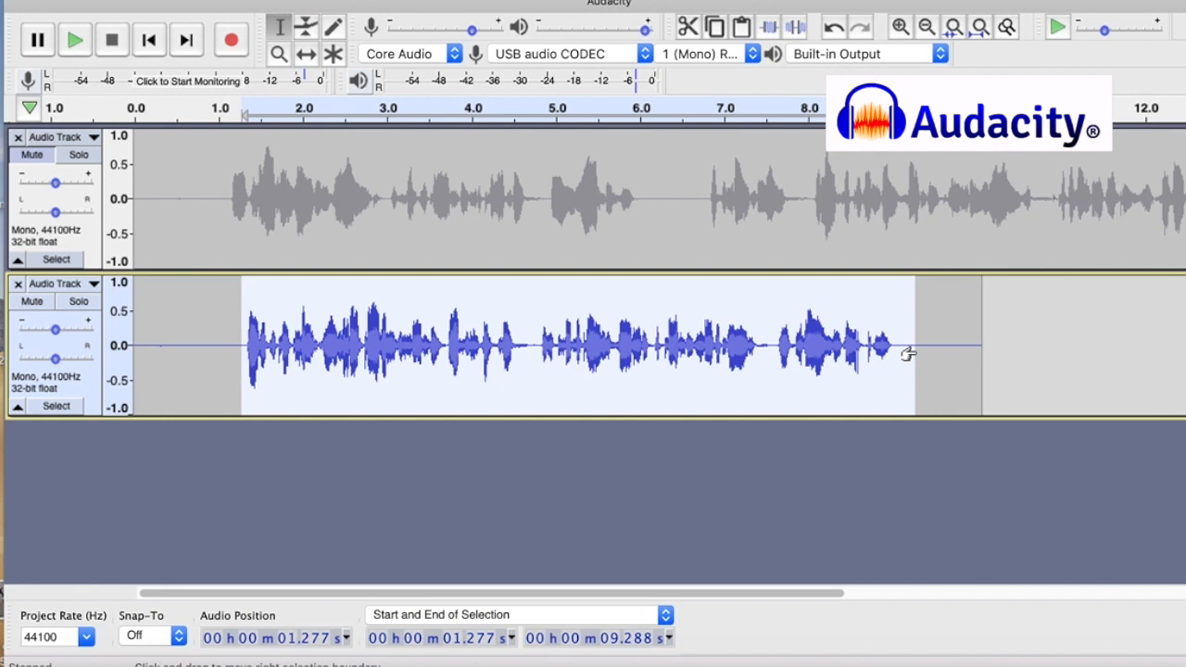
mouse_move(688, 27)
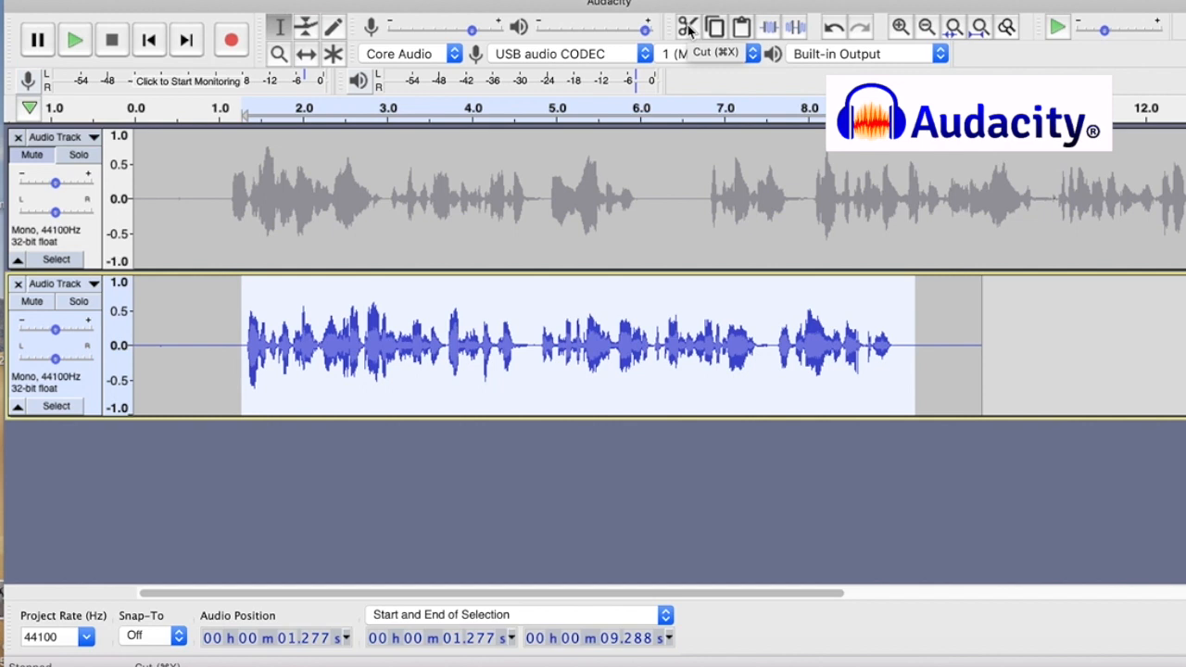
left_click(688, 26)
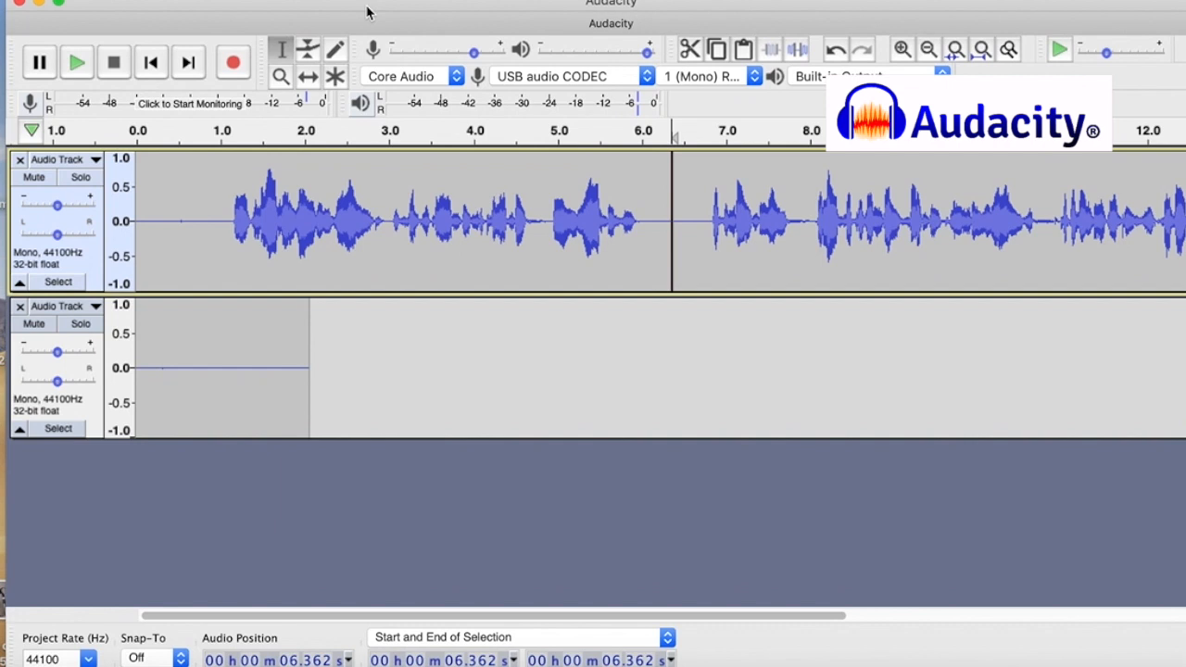
mouse_move(307, 77)
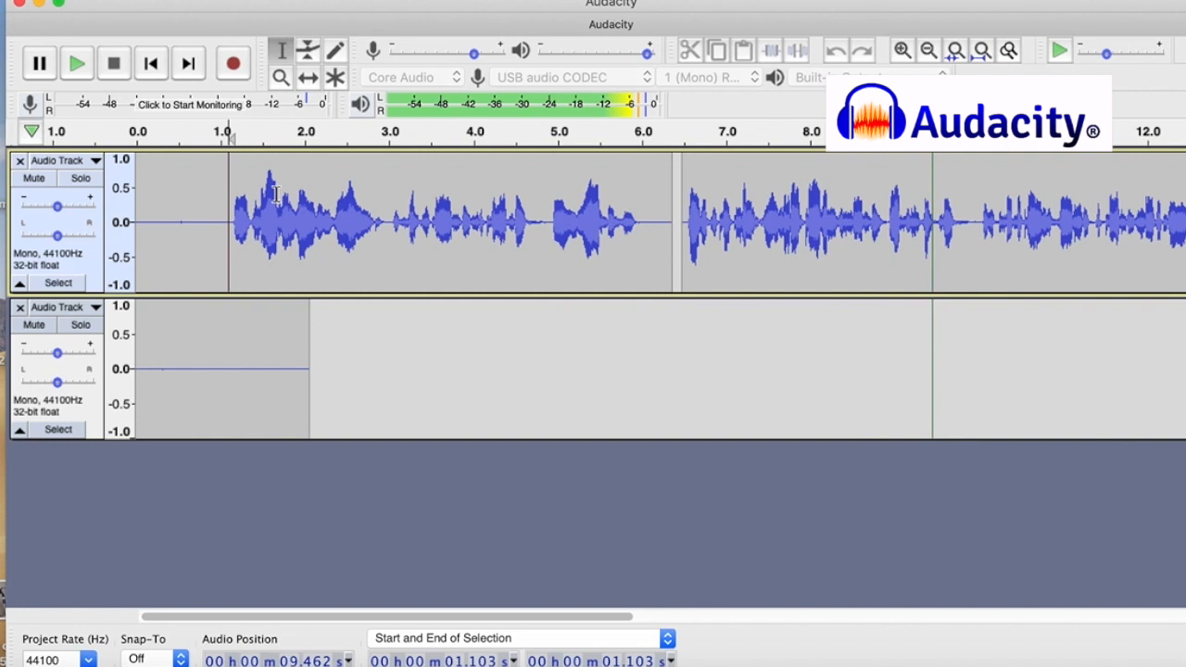
Step: Delete the silent gaps before and after the spliced sentence, near fourteen seconds
left_click(658, 222)
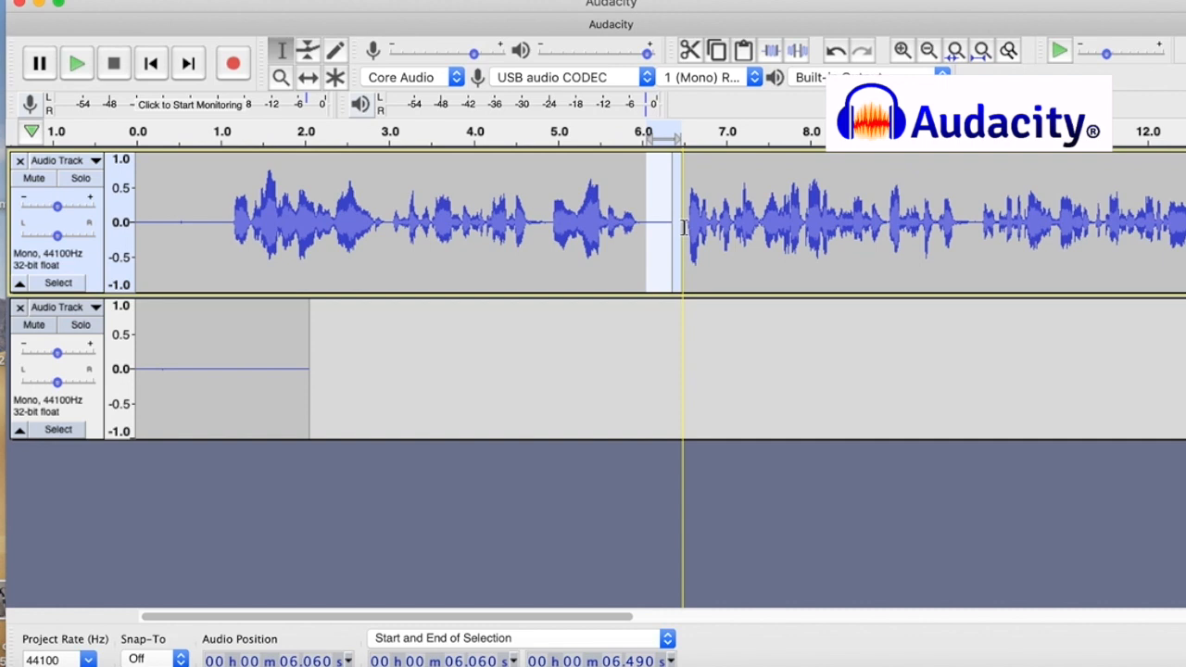
left_click(77, 63)
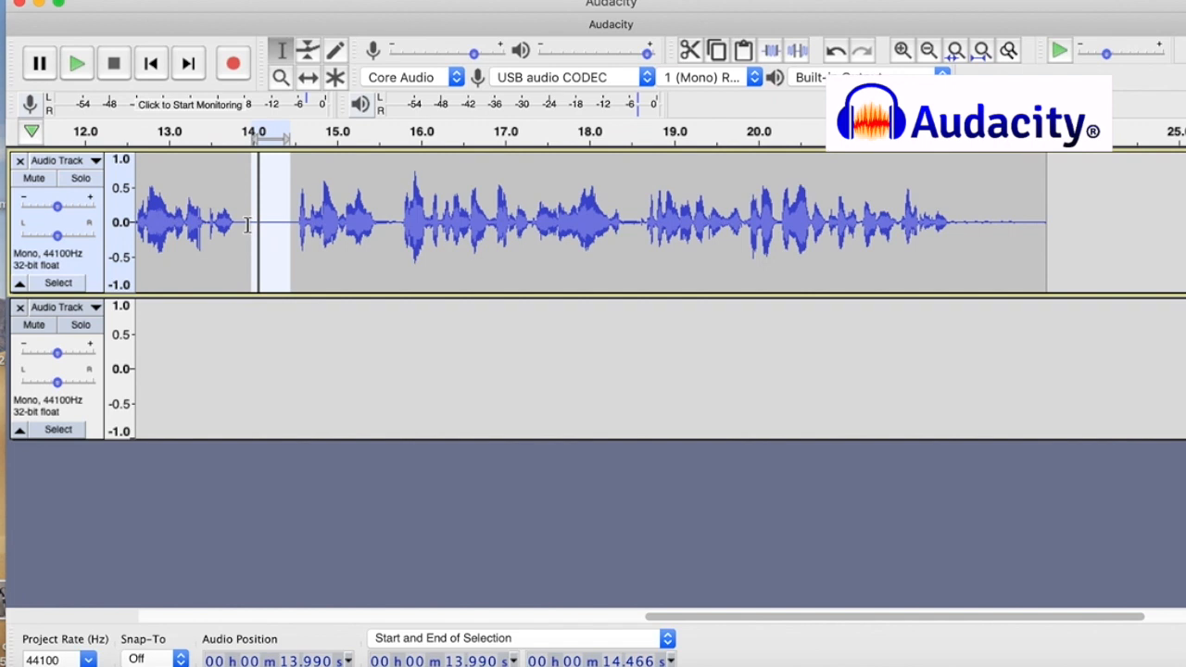
left_click(77, 62)
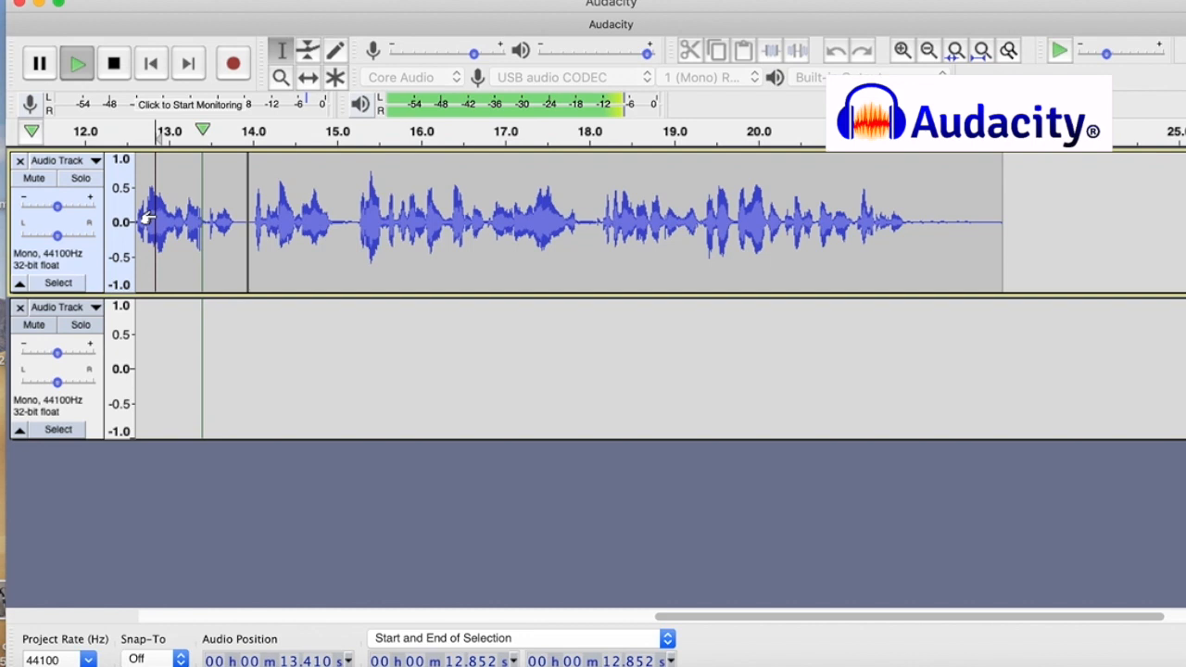